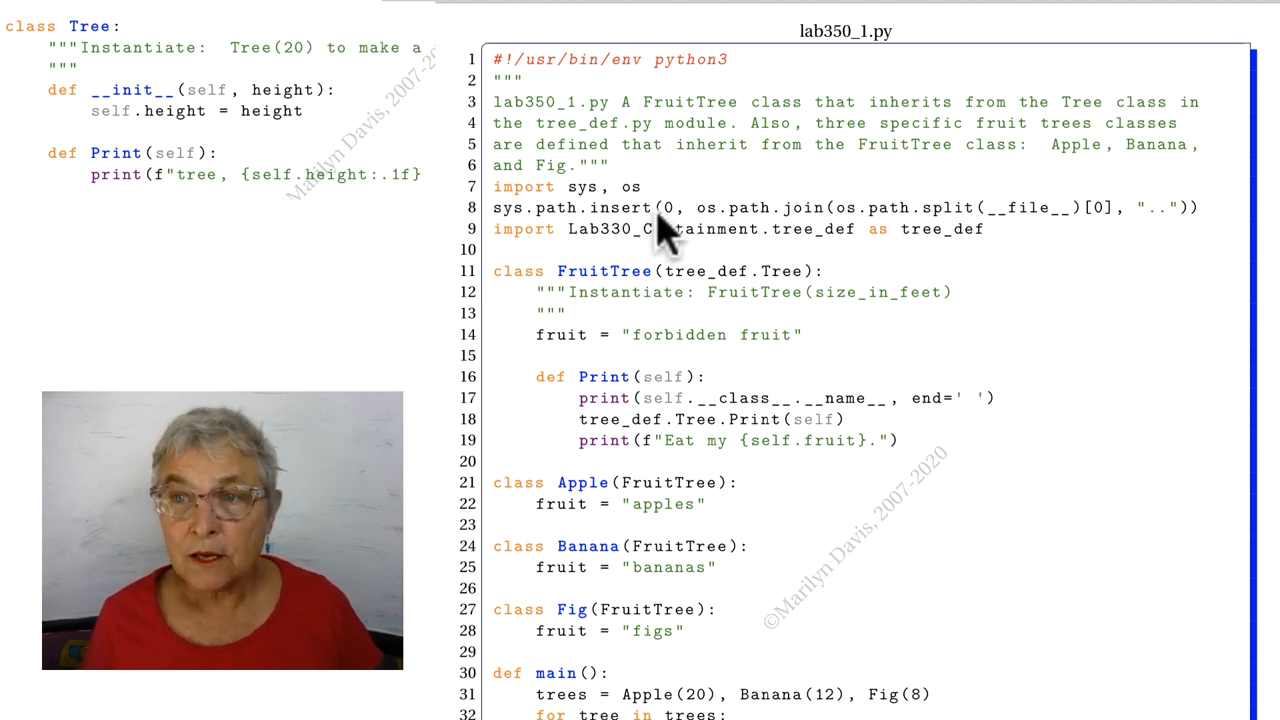
mouse_move(836, 244)
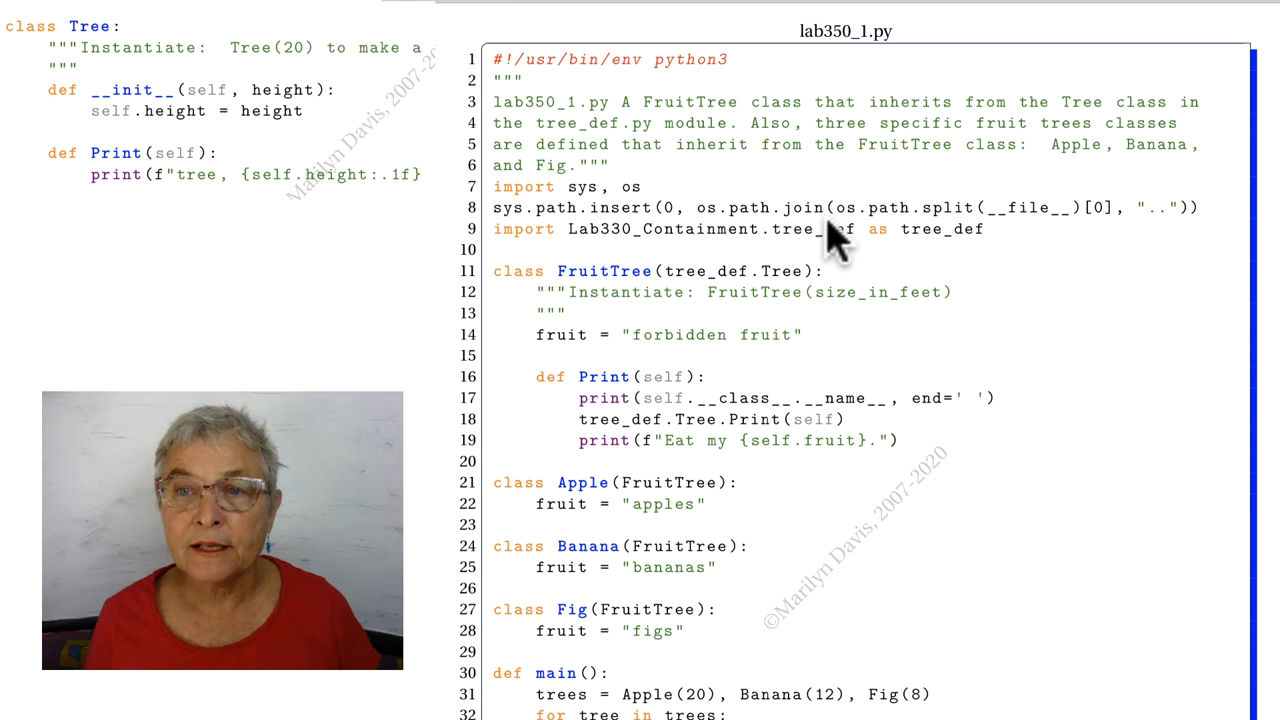
mouse_move(850, 264)
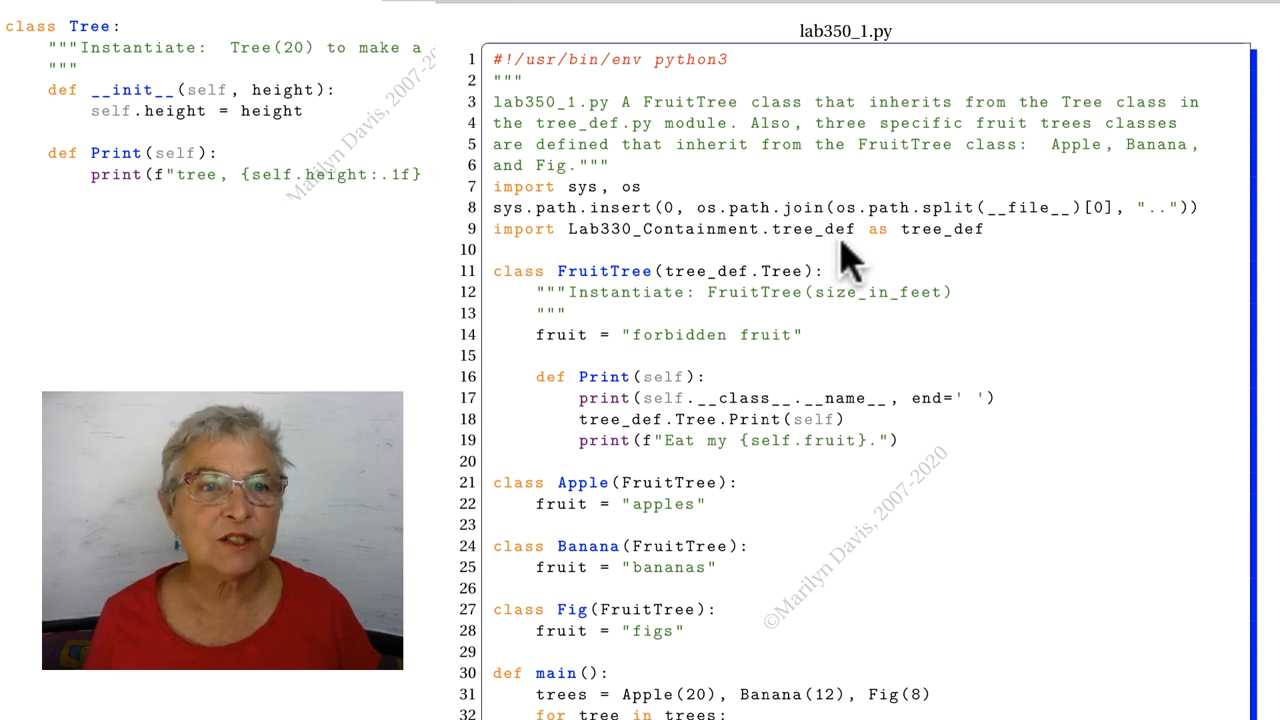
mouse_move(804, 232)
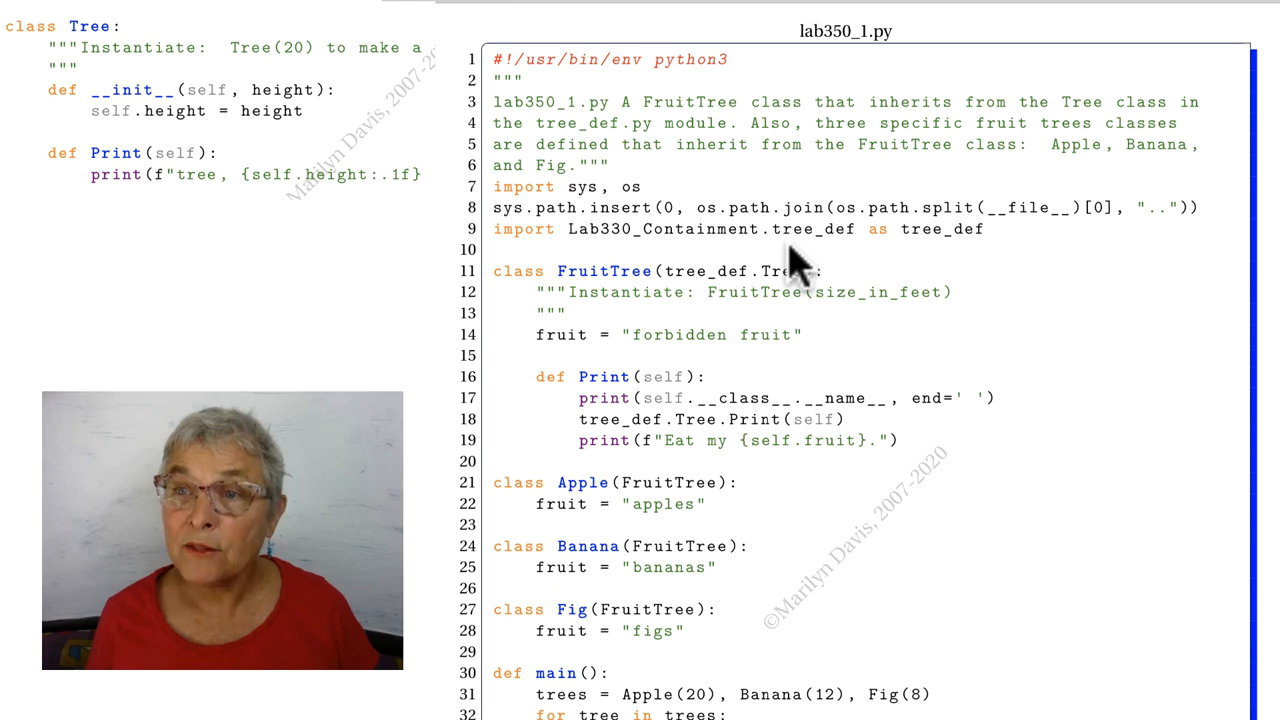
mouse_move(980, 232)
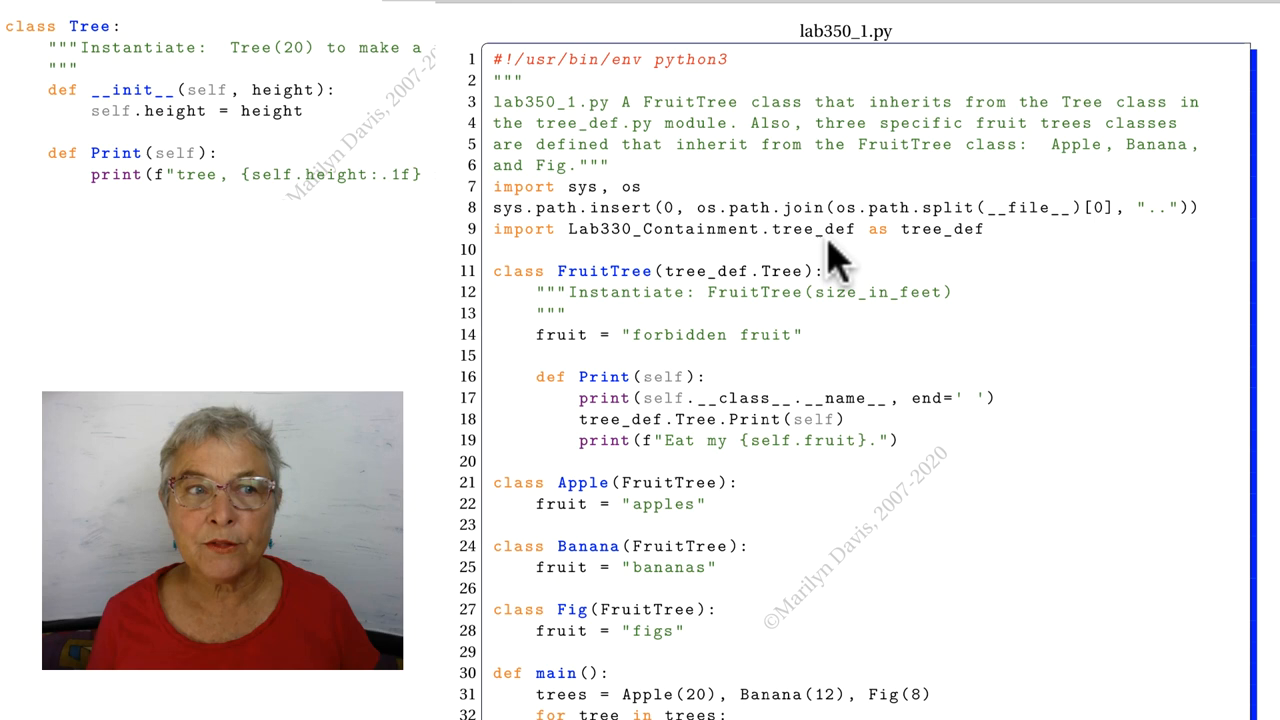
mouse_move(956, 262)
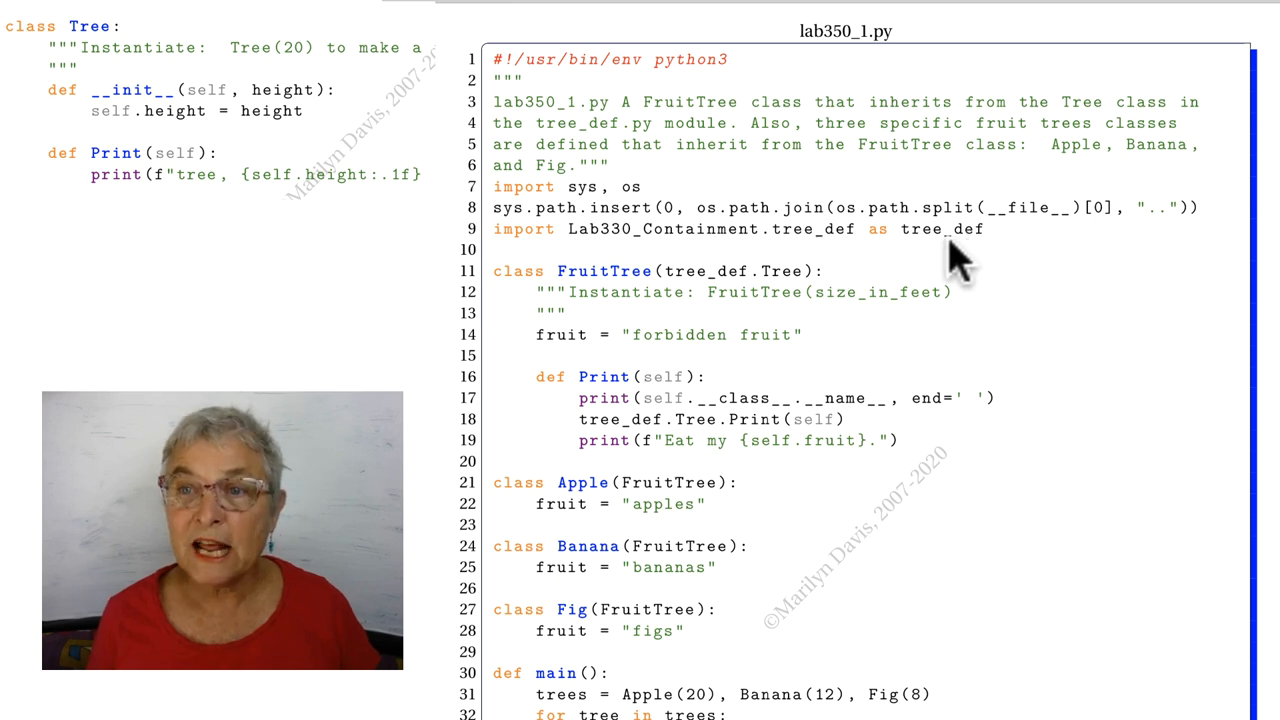
mouse_move(830, 198)
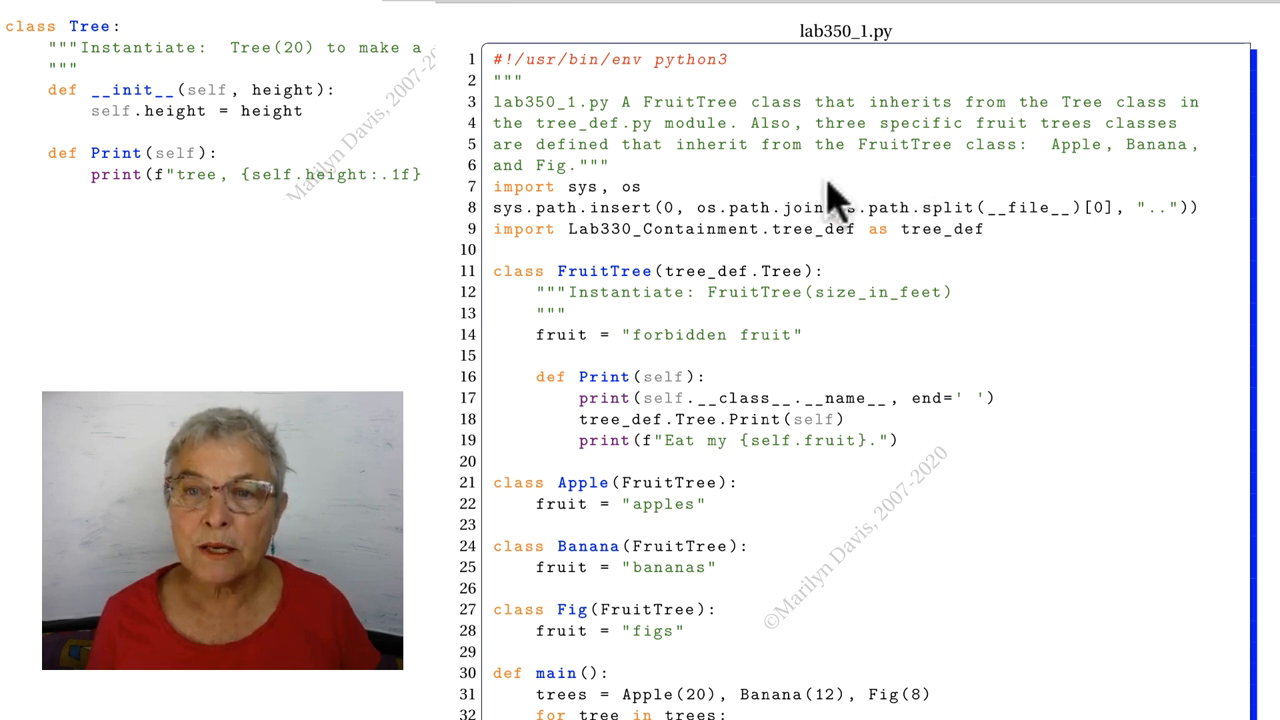
mouse_move(764, 296)
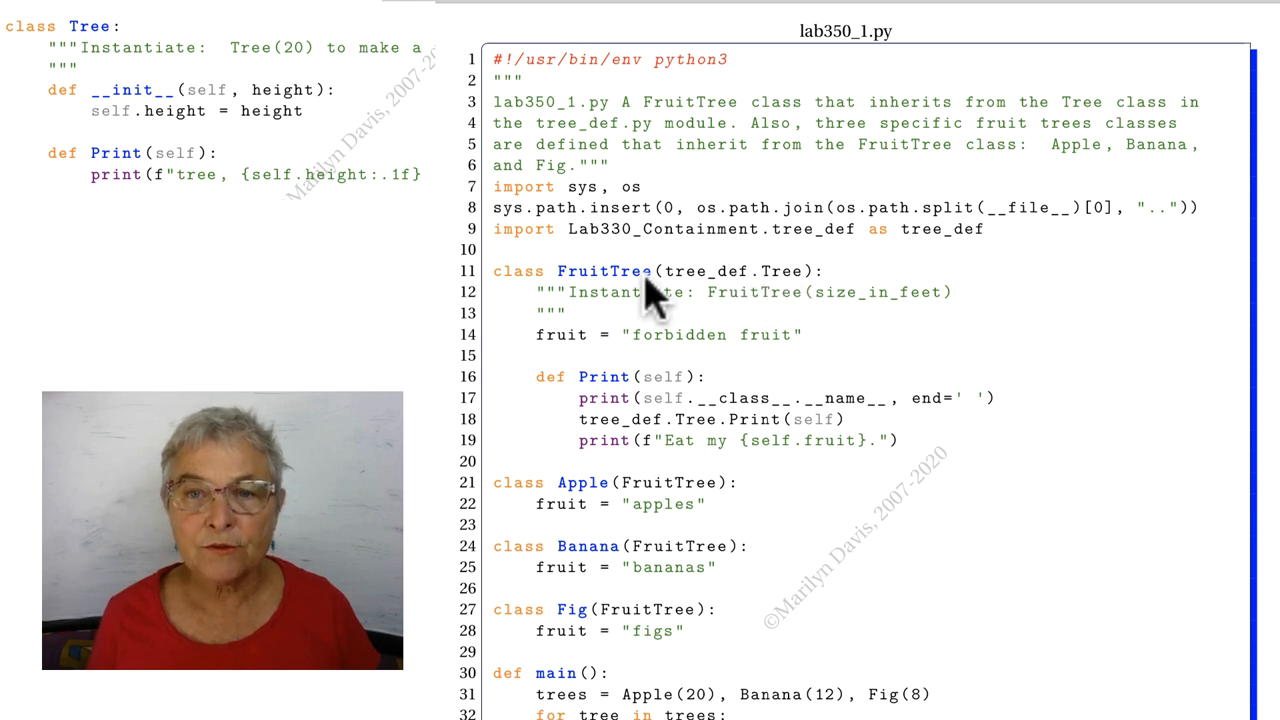
mouse_move(684, 340)
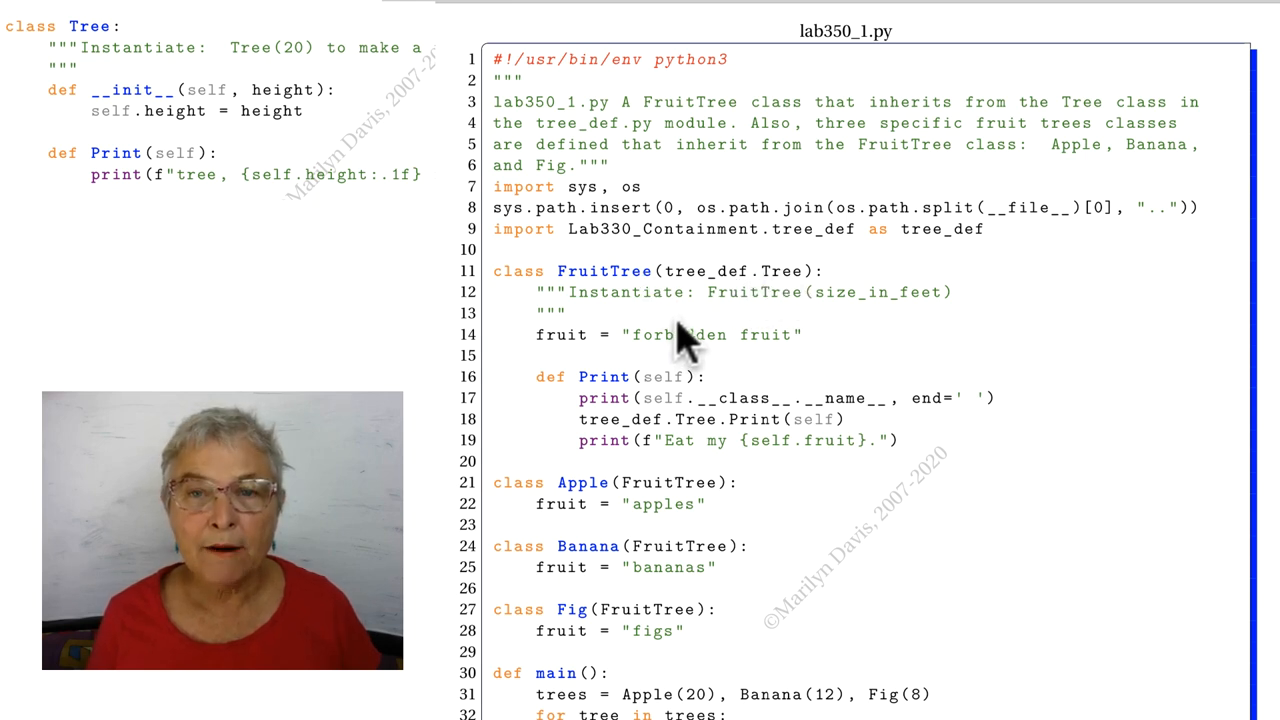
mouse_move(628, 508)
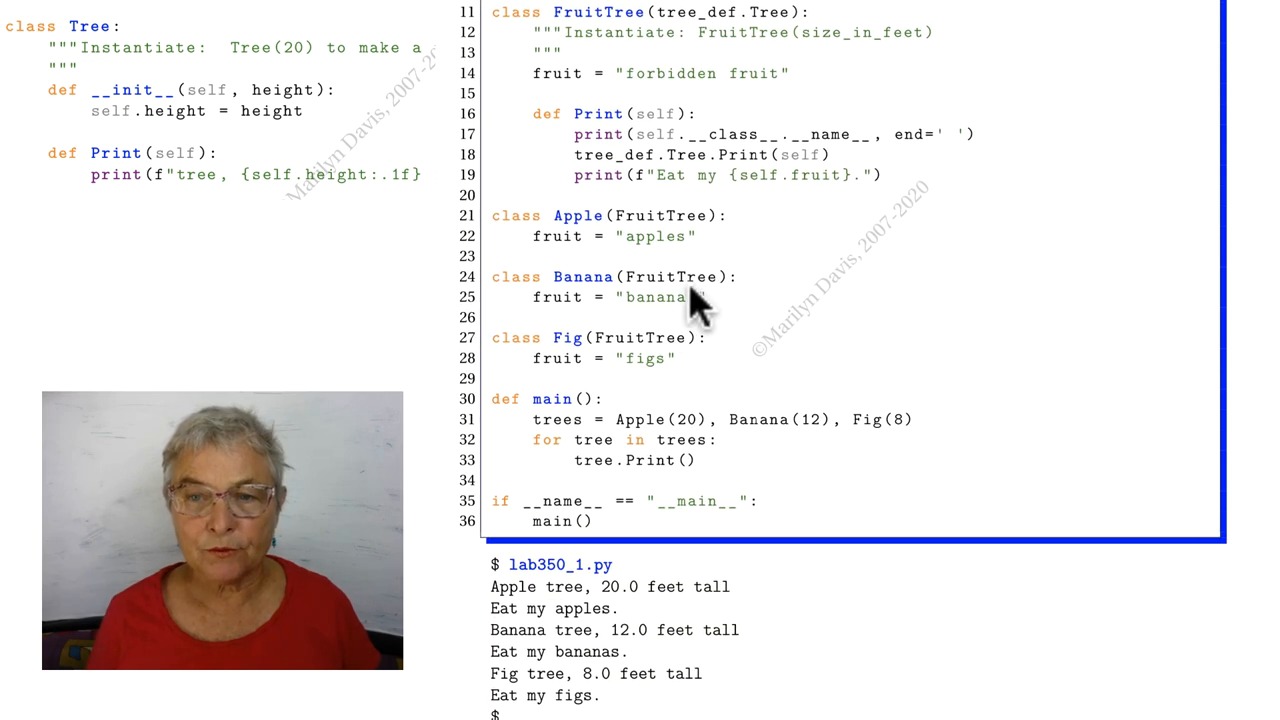
mouse_move(676, 380)
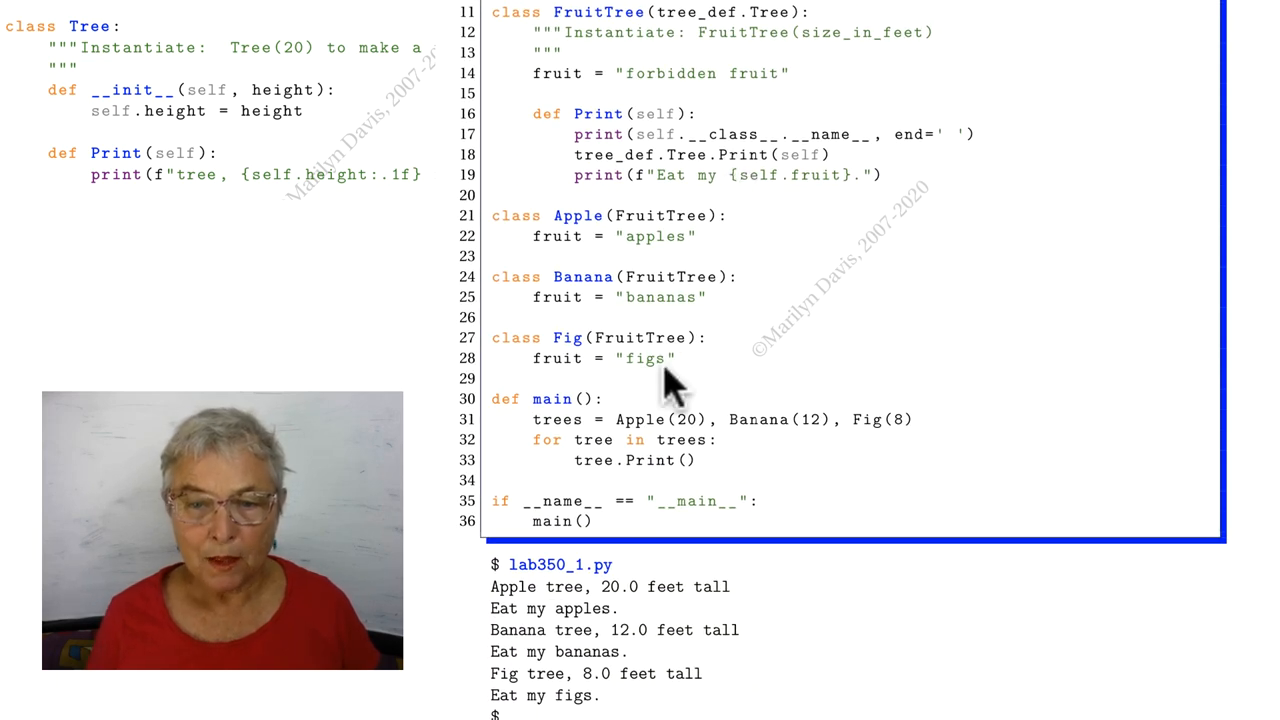
mouse_move(604, 448)
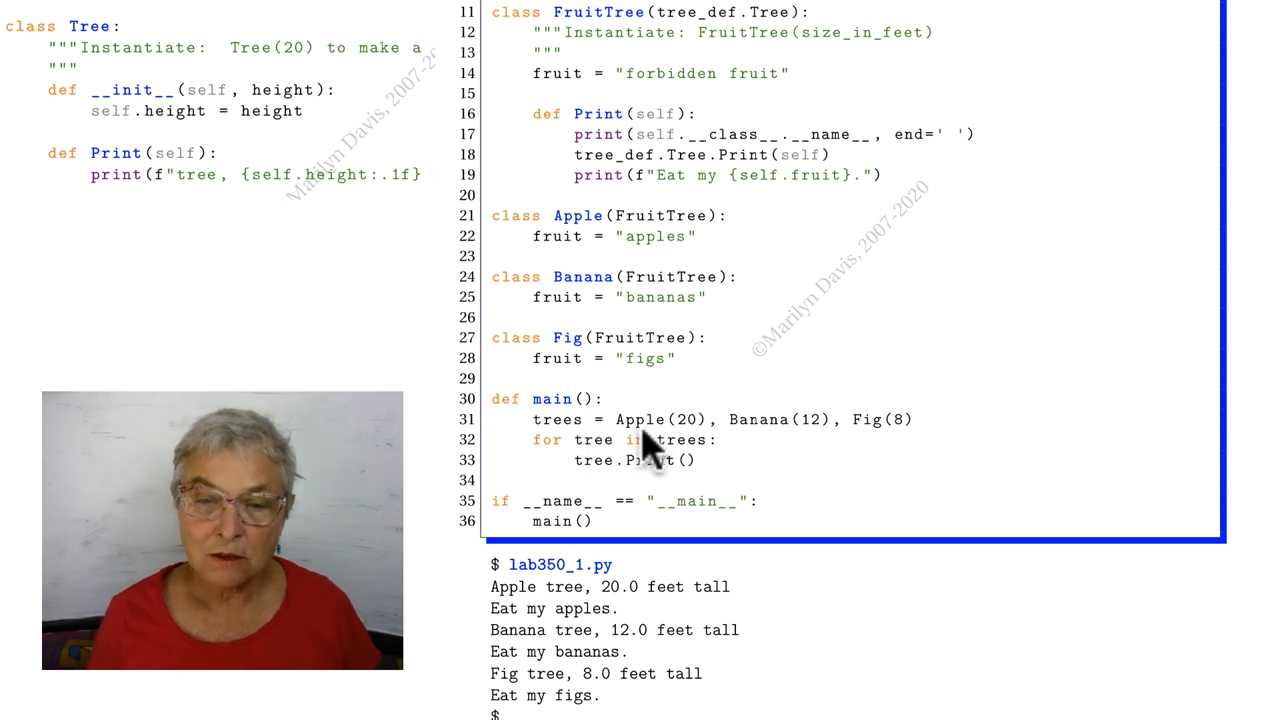
mouse_move(696, 452)
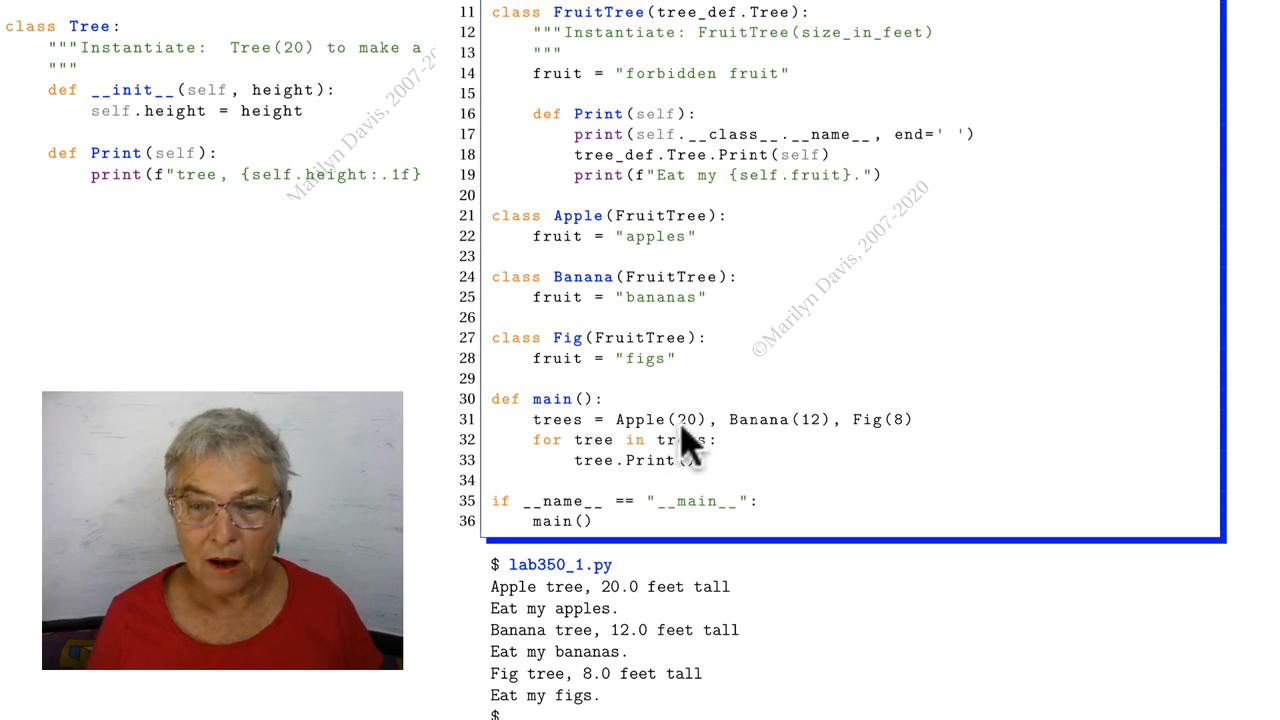
mouse_move(800, 440)
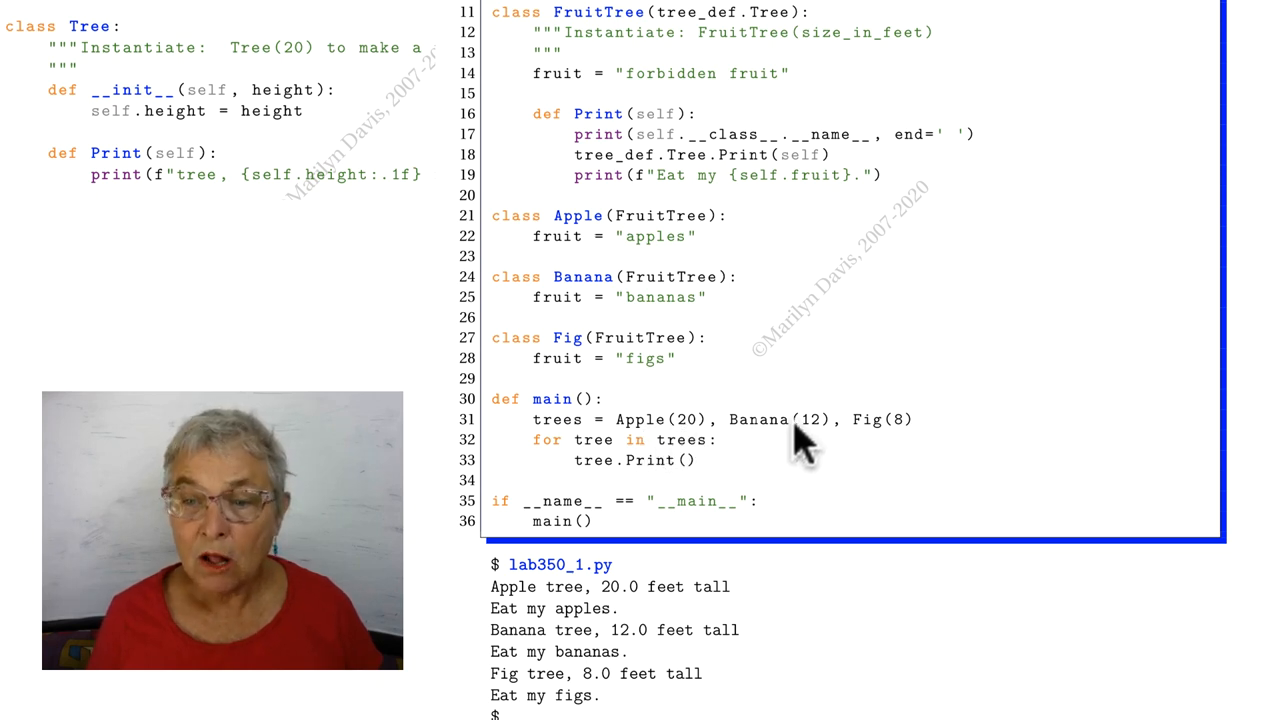
mouse_move(876, 436)
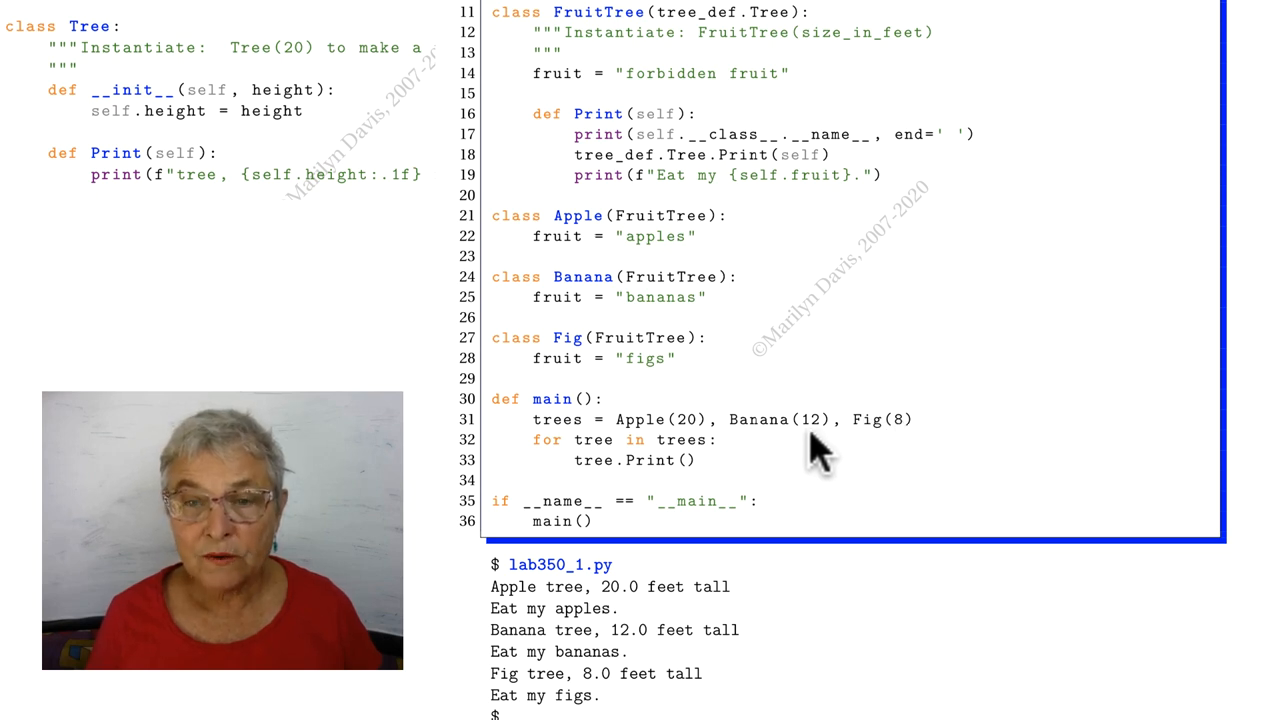
mouse_move(724, 344)
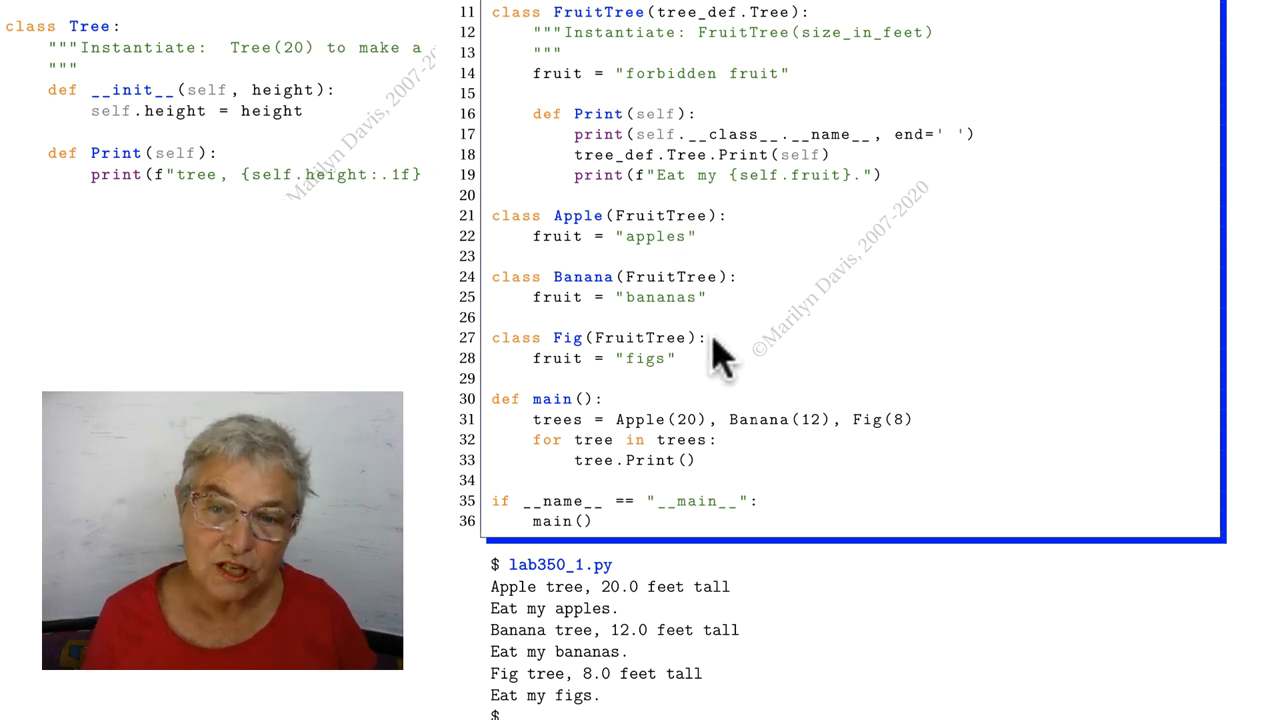
mouse_move(724, 304)
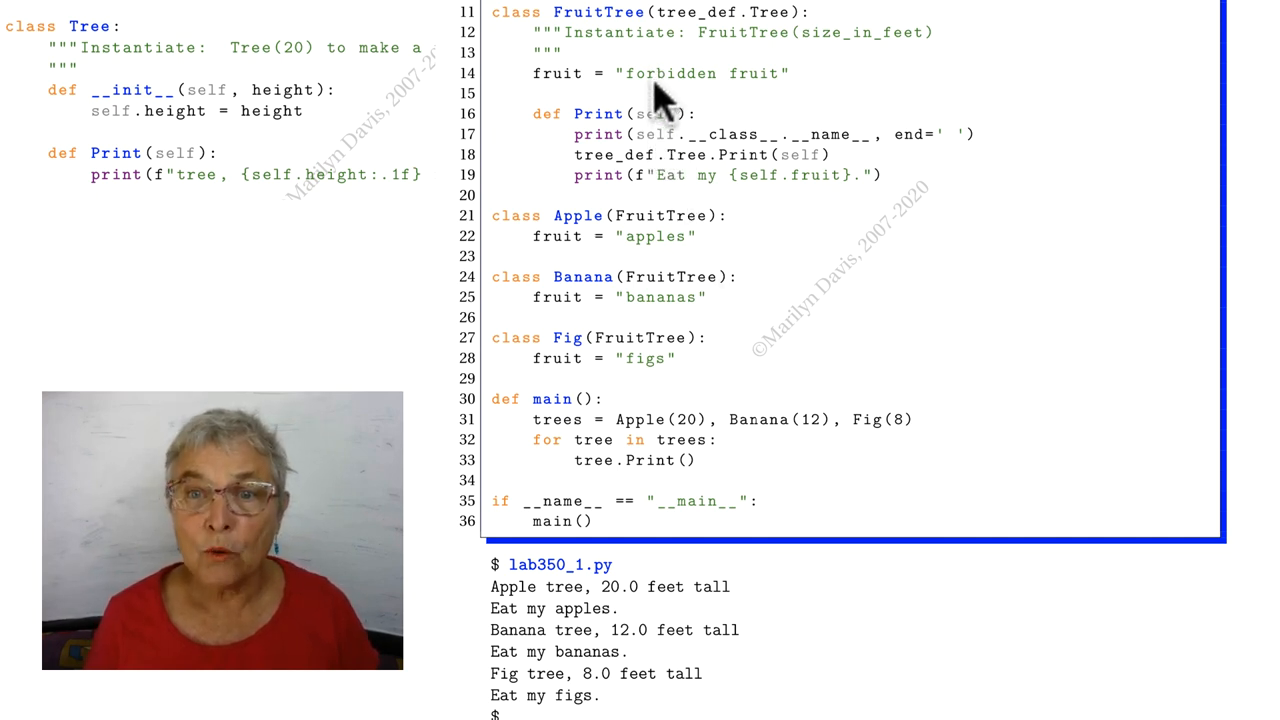
mouse_move(690, 36)
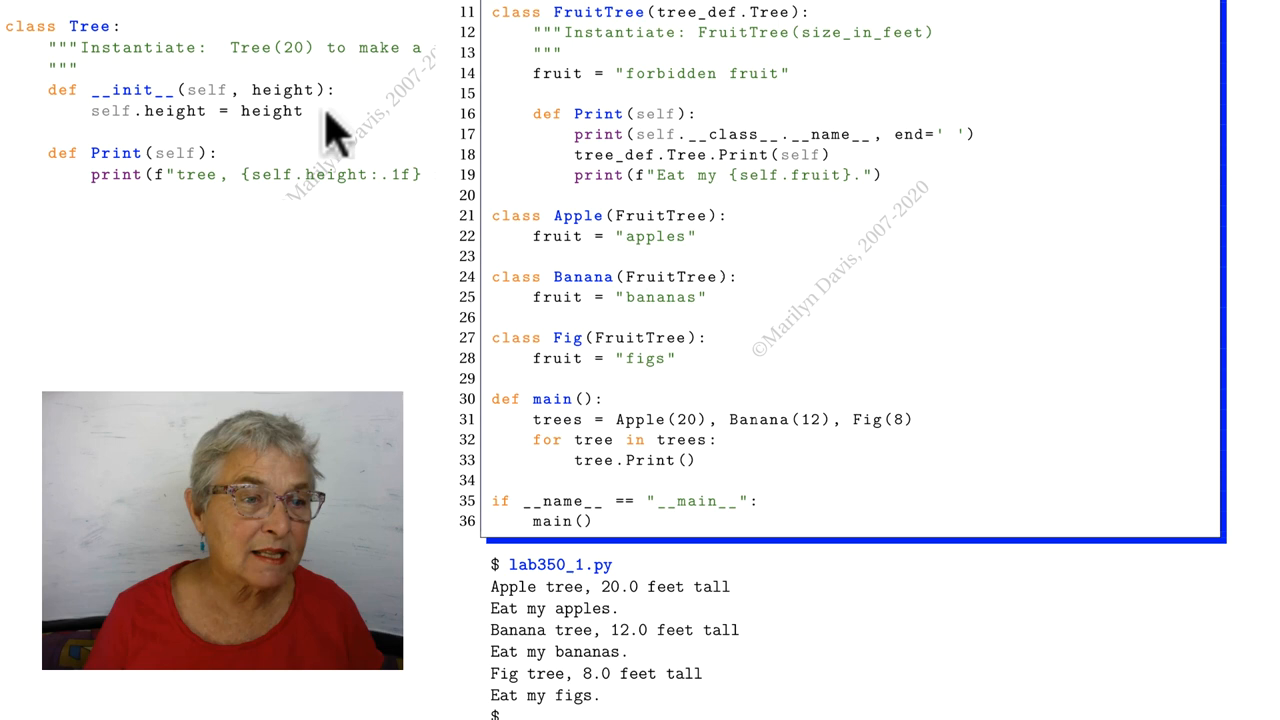
mouse_move(592, 468)
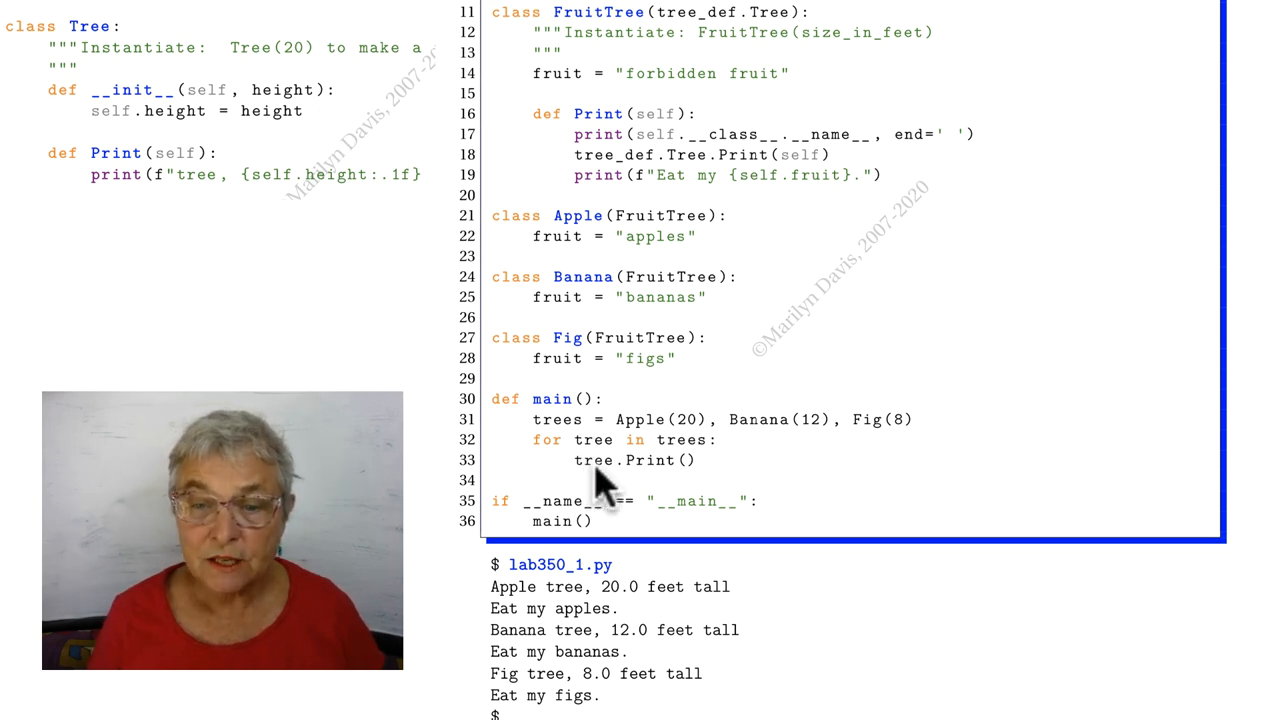
mouse_move(684, 496)
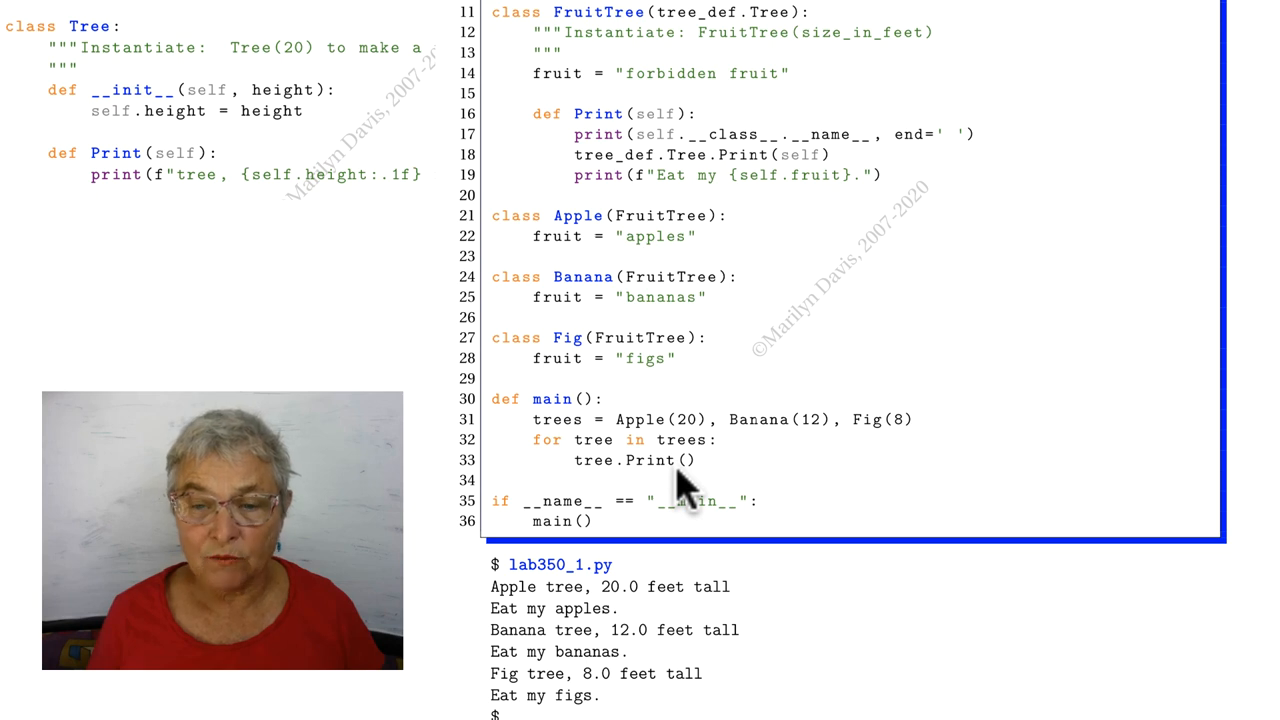
mouse_move(596, 384)
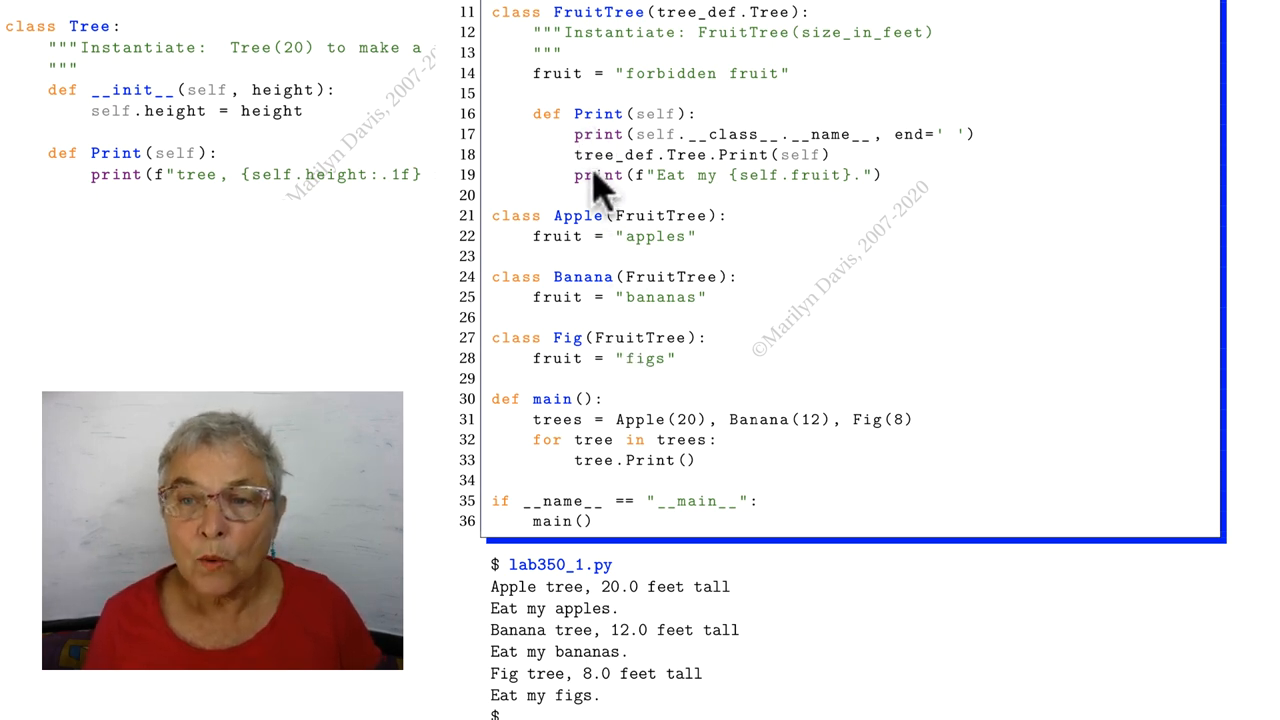
mouse_move(740, 156)
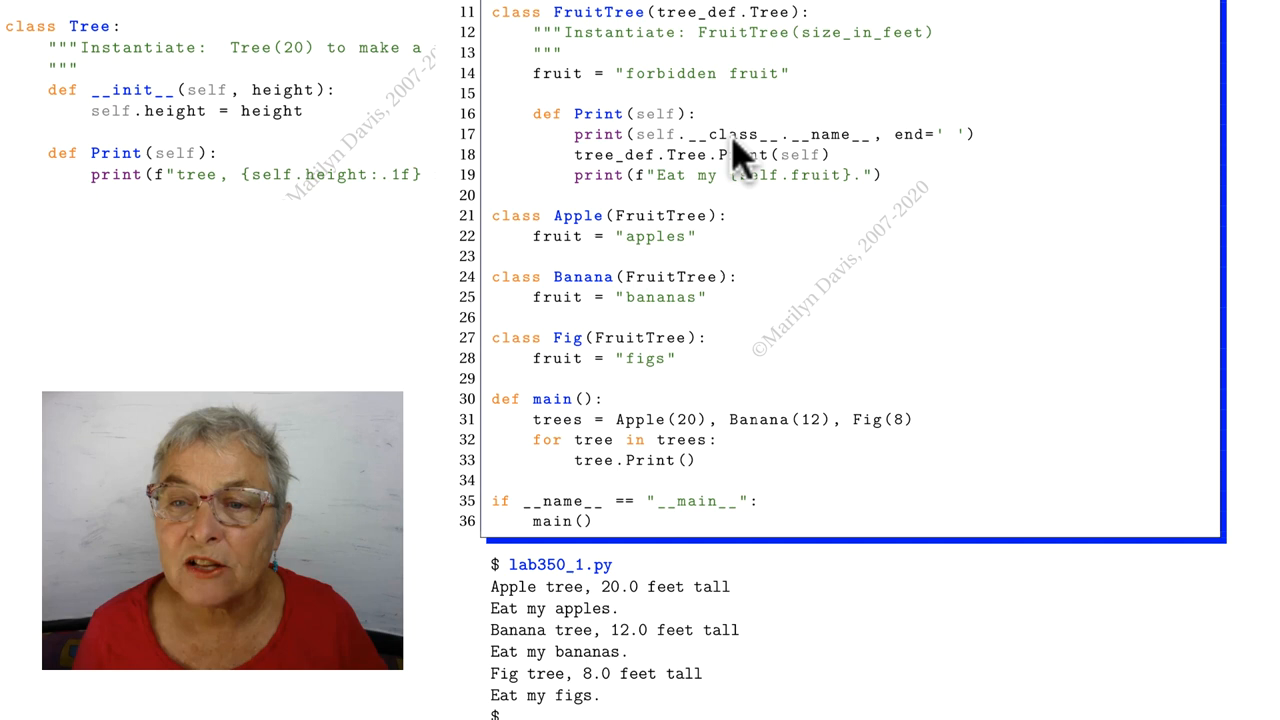
mouse_move(764, 170)
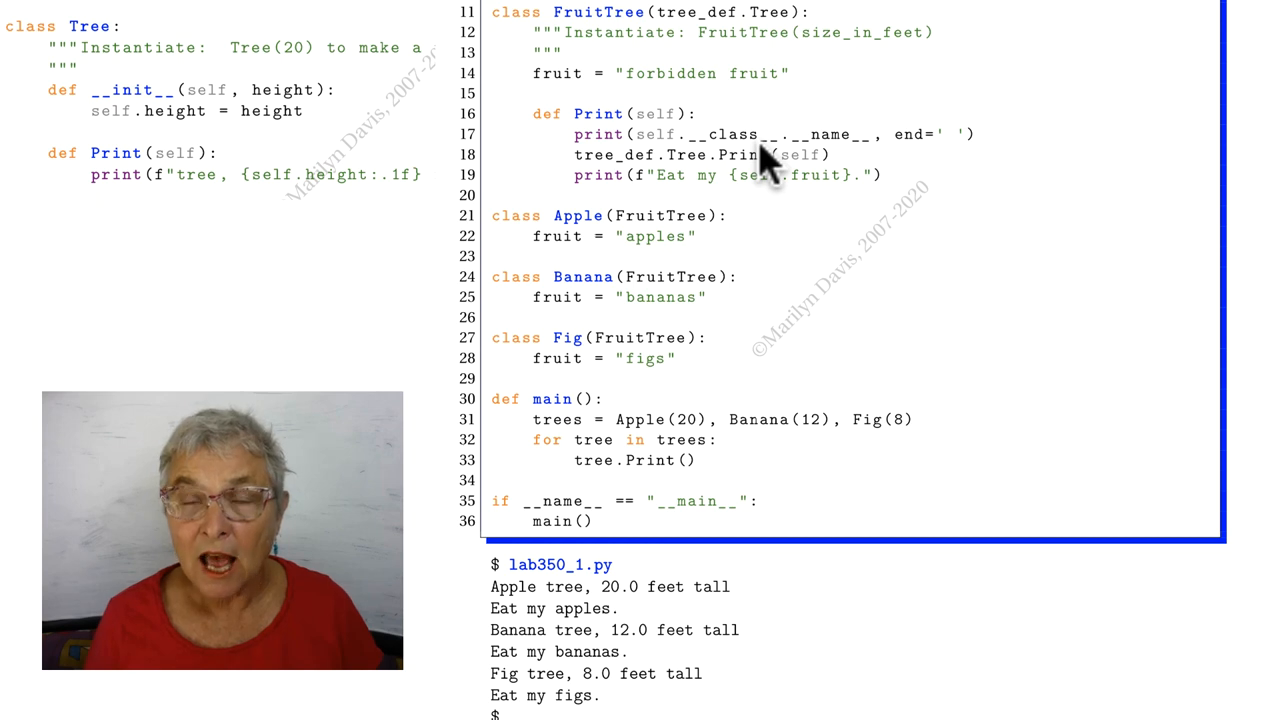
mouse_move(790, 164)
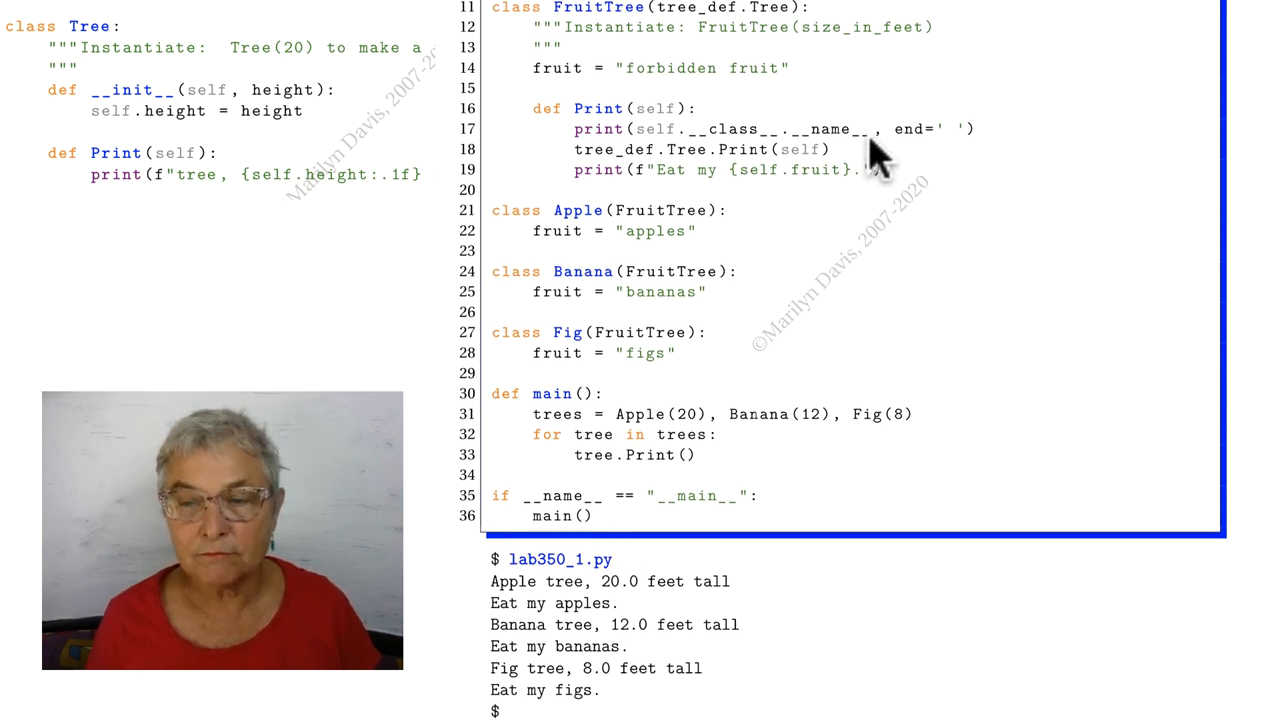
mouse_move(956, 148)
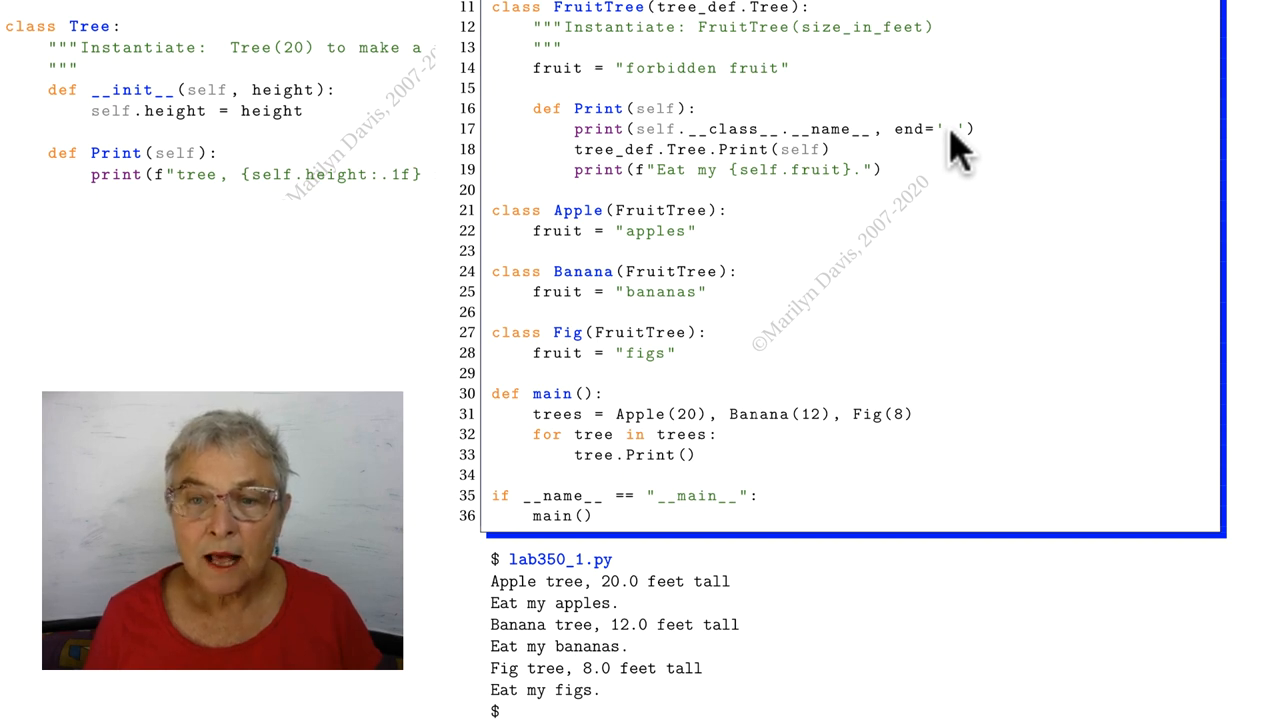
mouse_move(650, 168)
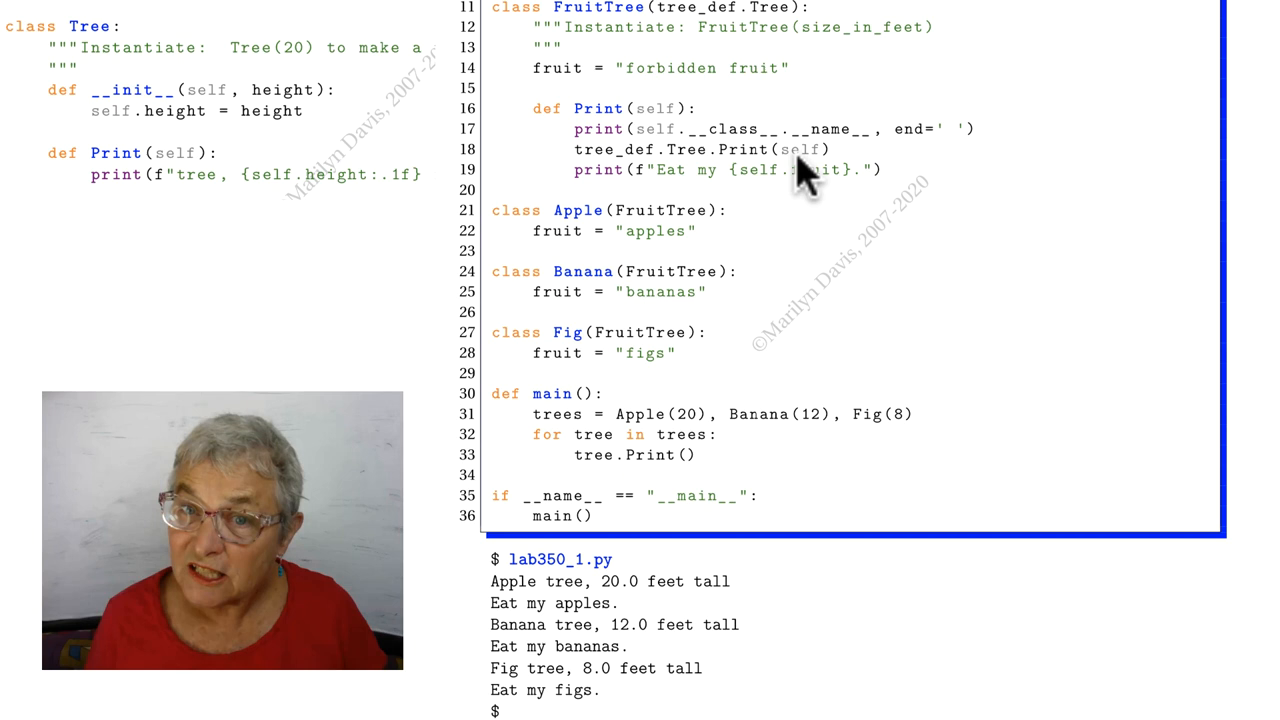
mouse_move(762, 28)
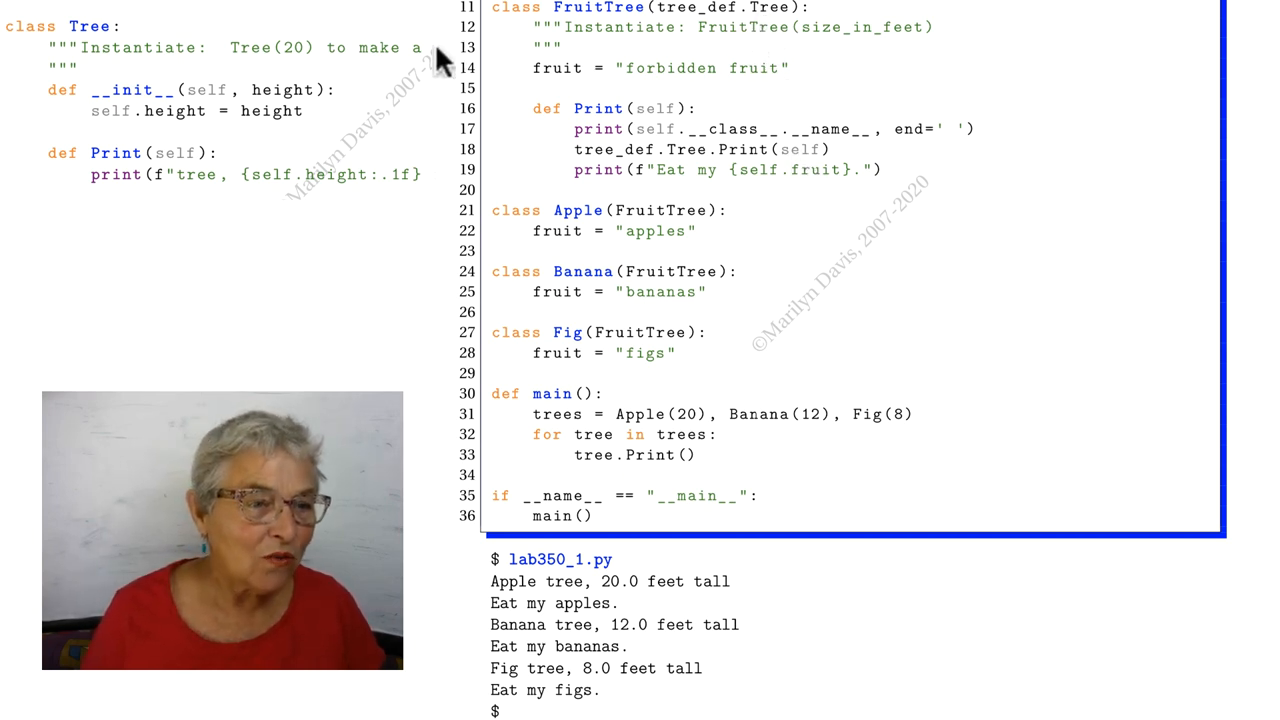
mouse_move(232, 212)
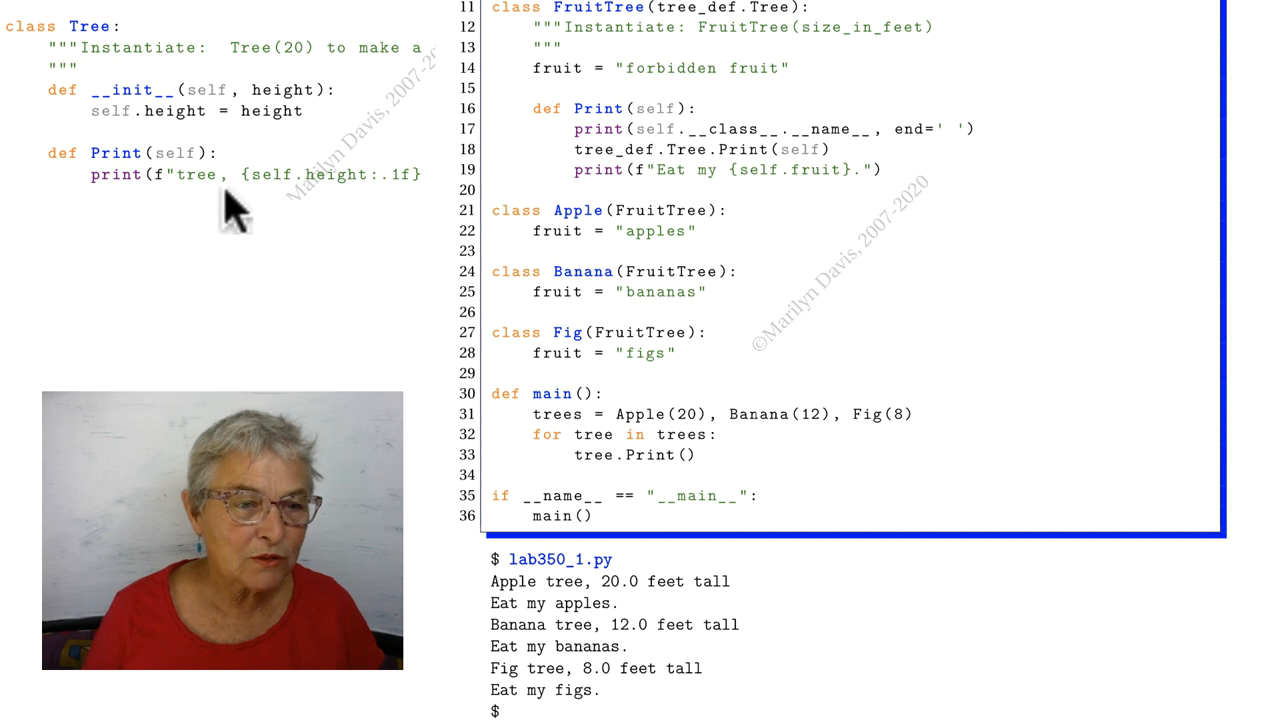
mouse_move(296, 232)
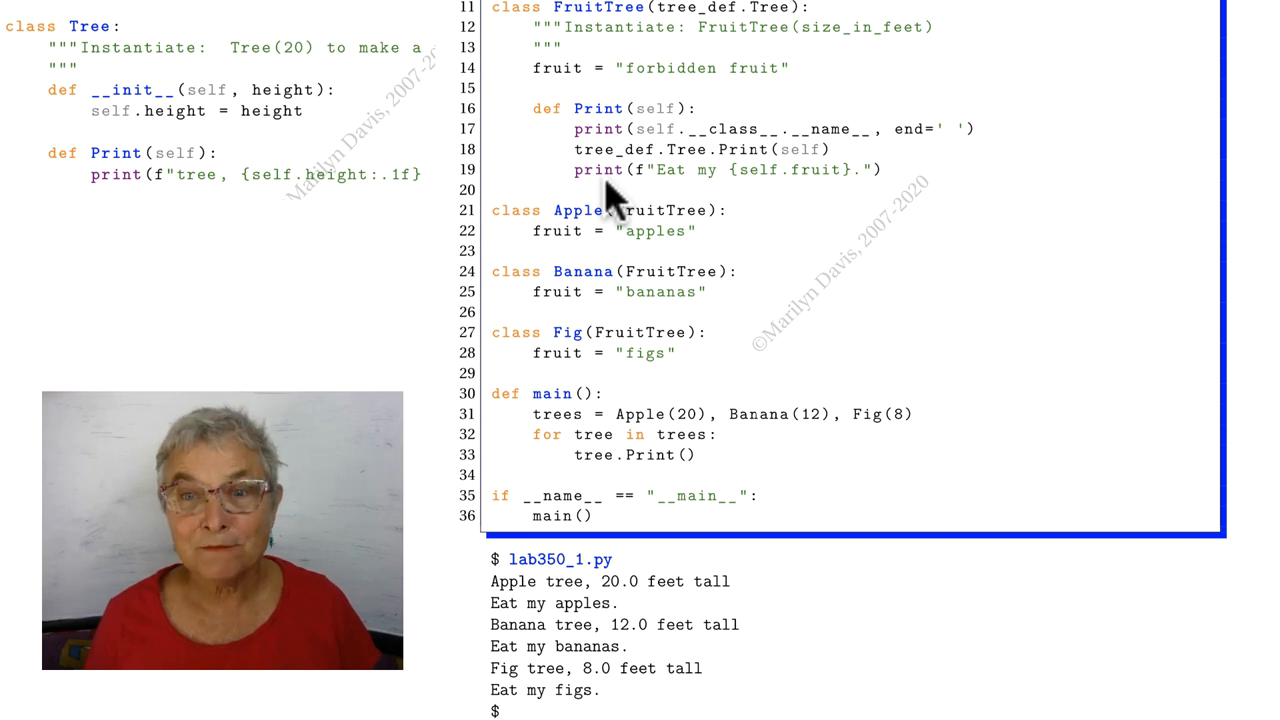
mouse_move(800, 200)
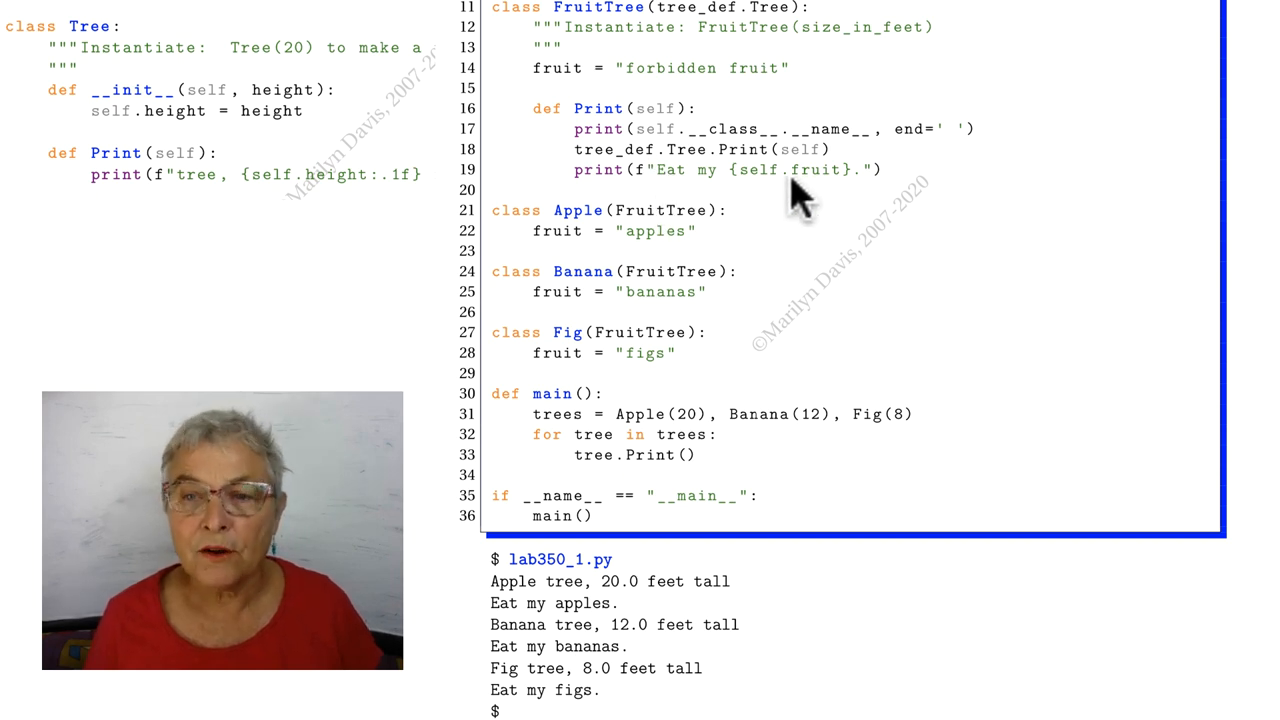
mouse_move(576, 232)
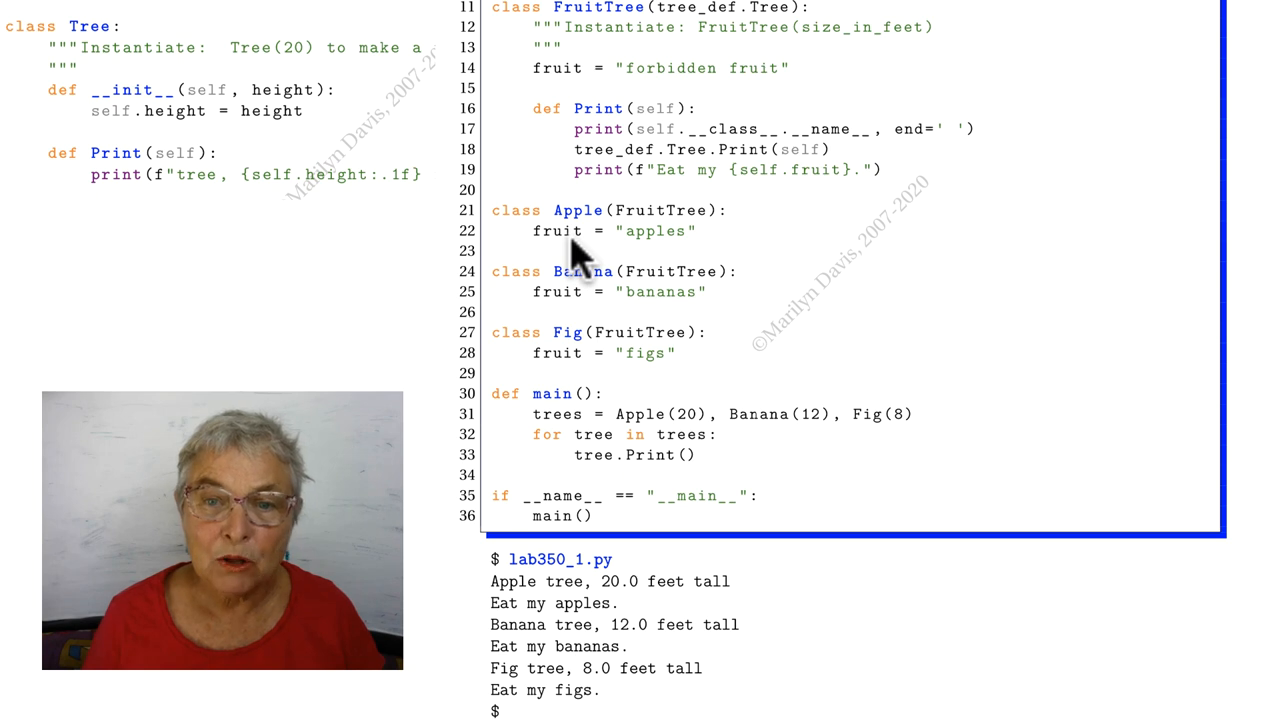
mouse_move(660, 258)
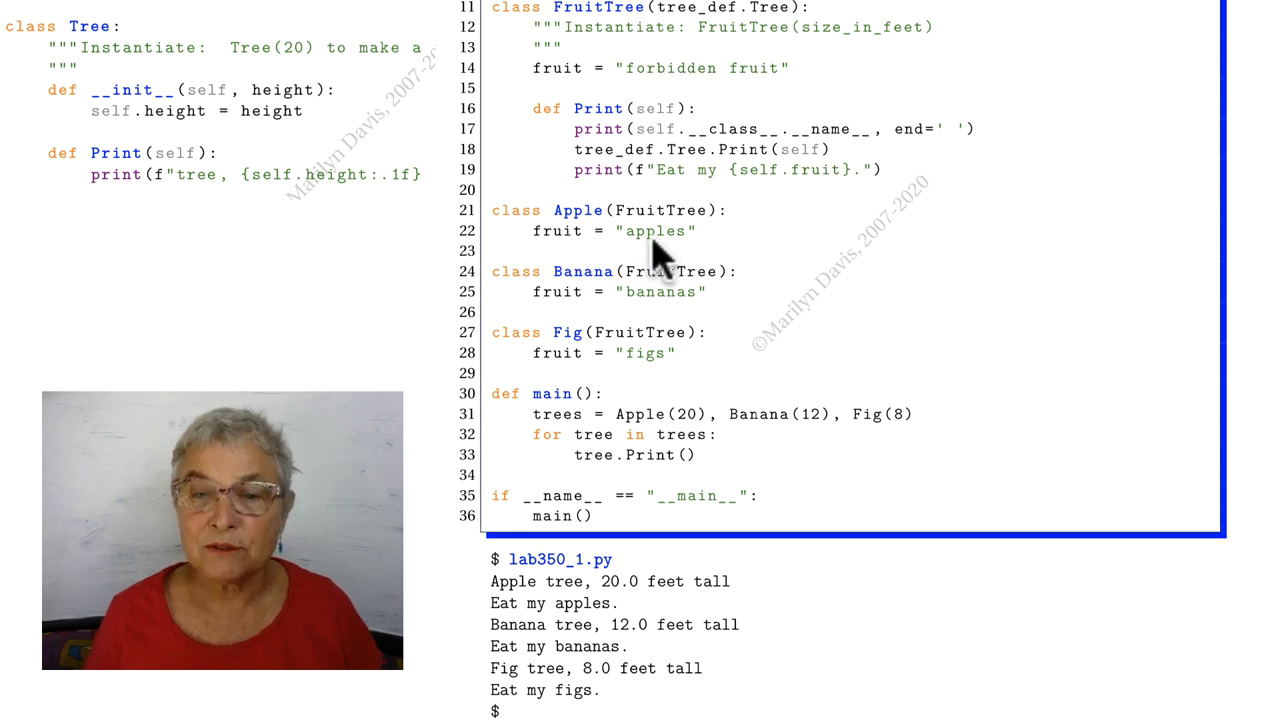
mouse_move(616, 304)
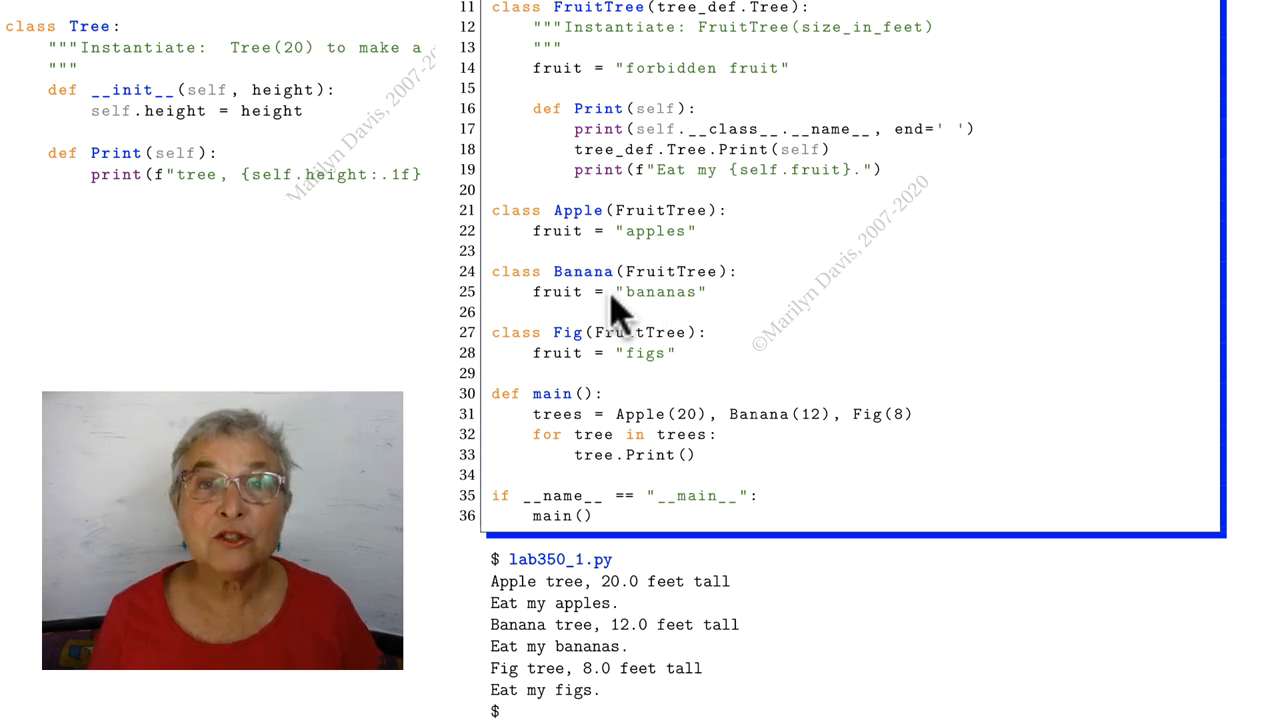